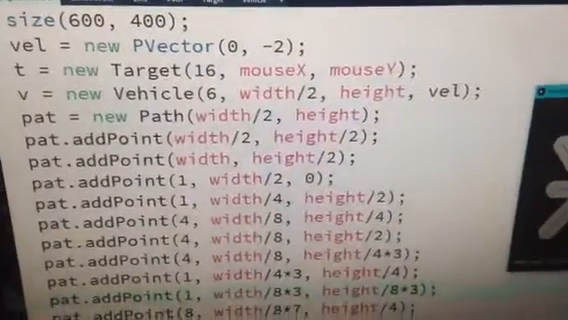
scroll("up", 3)
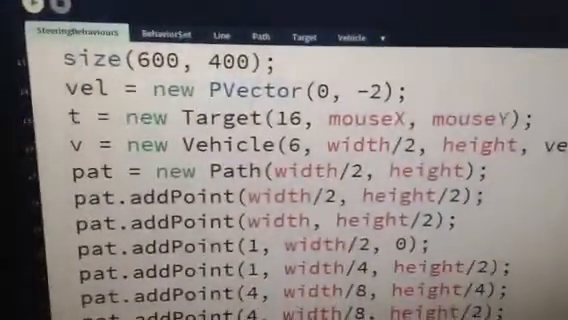
scroll("down", 3)
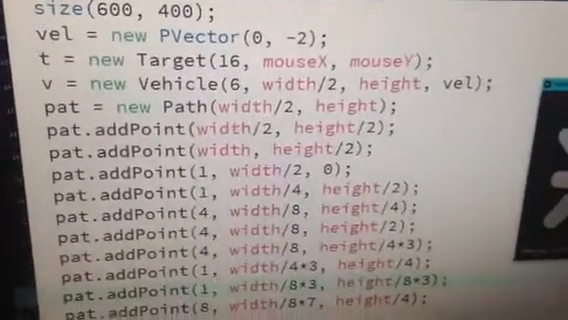
scroll("down", 3)
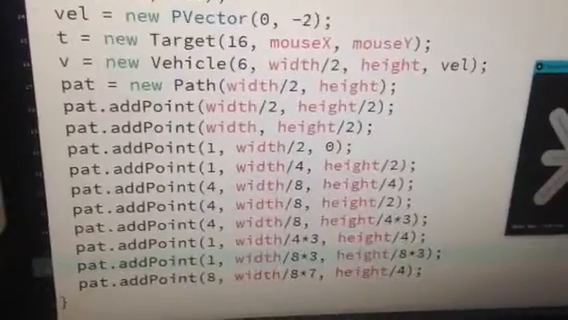
scroll("up", 3)
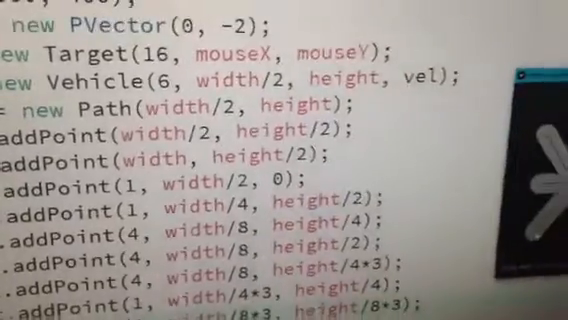
scroll("down", 3)
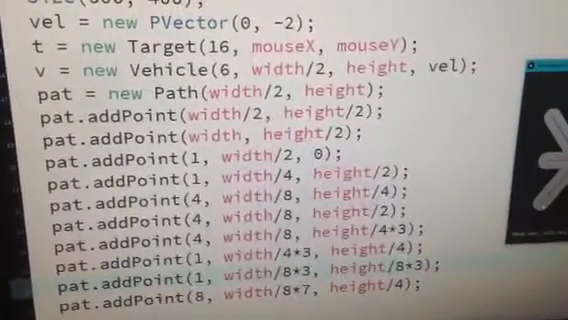
scroll("up", 3)
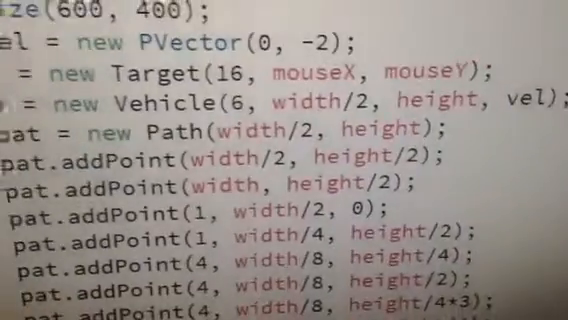
scroll("down", 3)
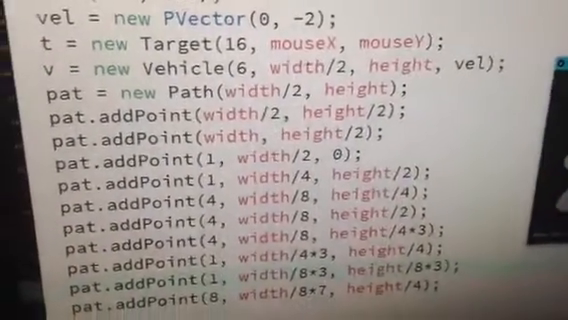